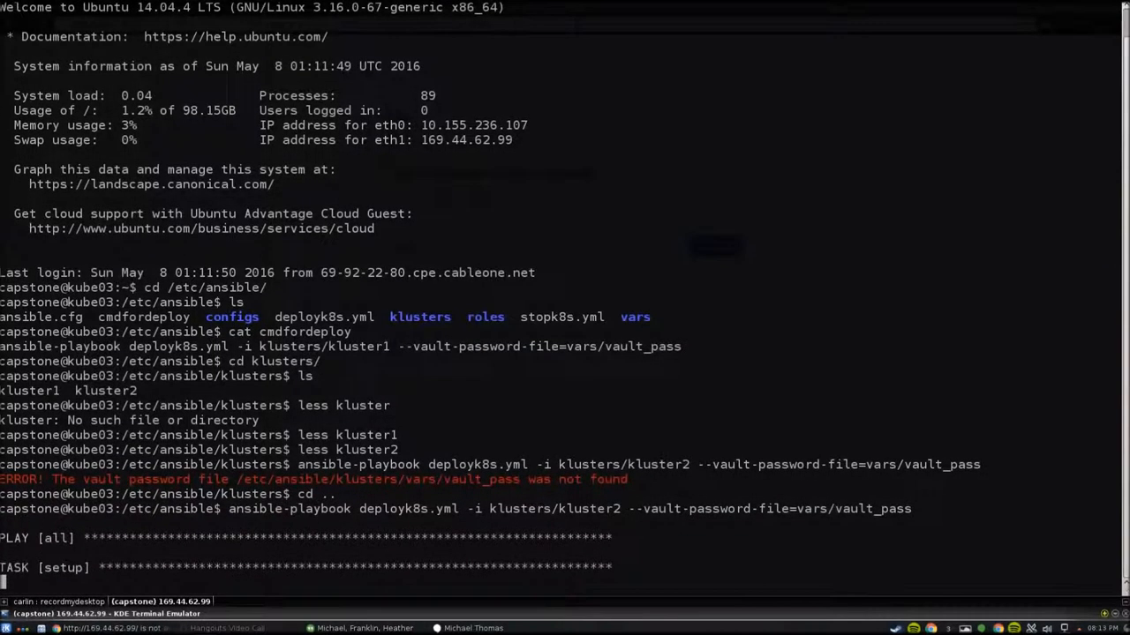
# - Follow the deployk8s.yml run through the Docker, flanneld, kubelet, kube-proxy and master download tasks
pyautogui.scroll(-3)
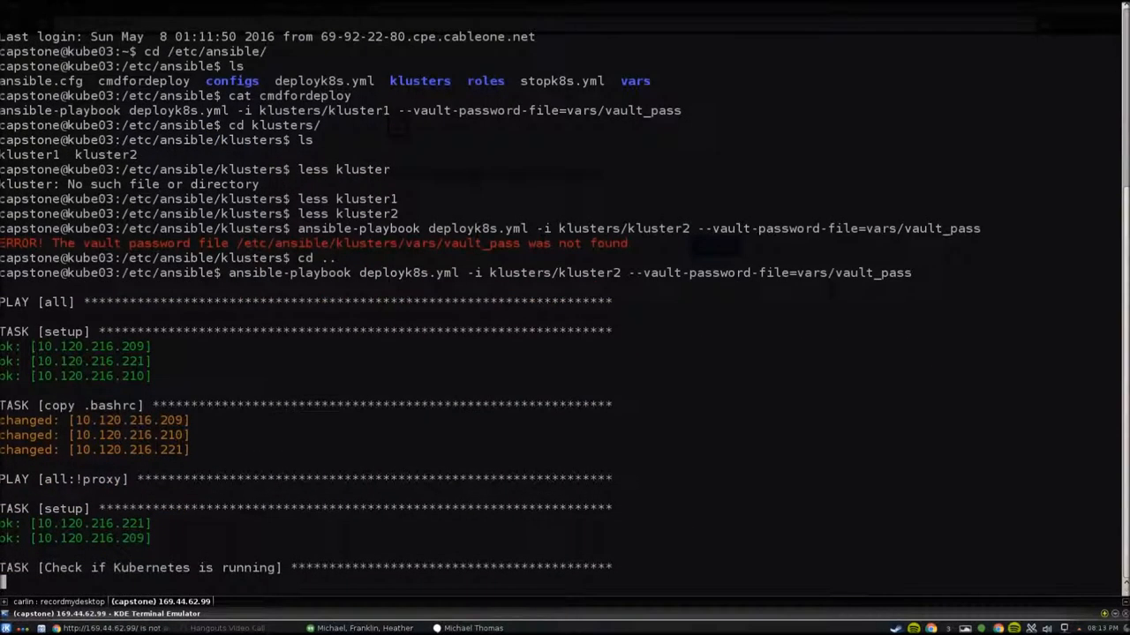
pyautogui.scroll(-3)
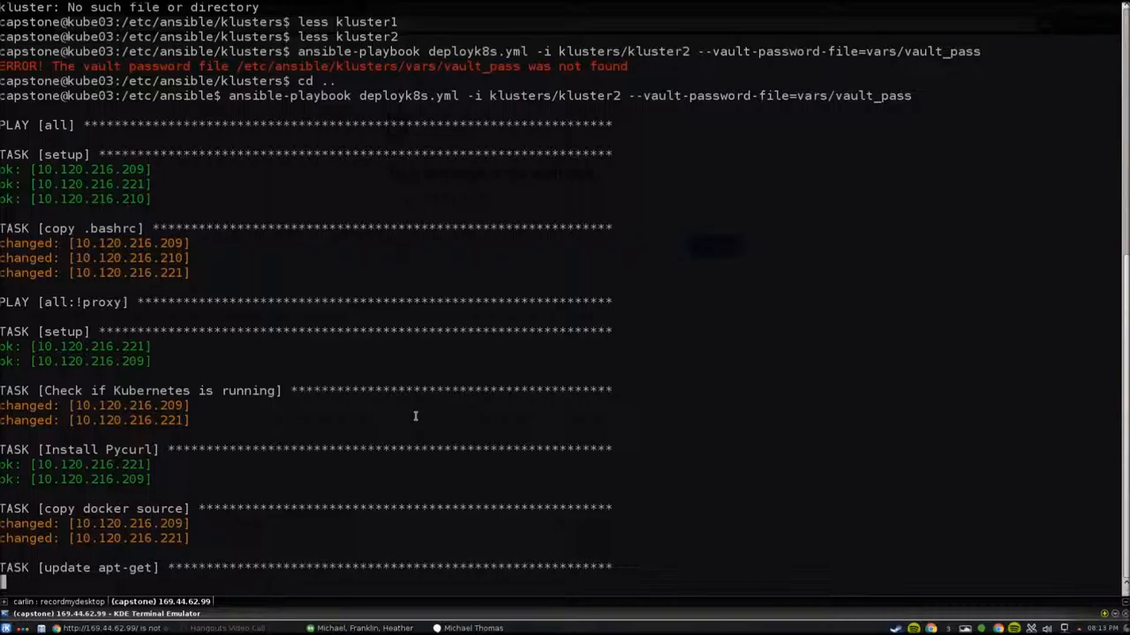
pyautogui.moveTo(441, 389)
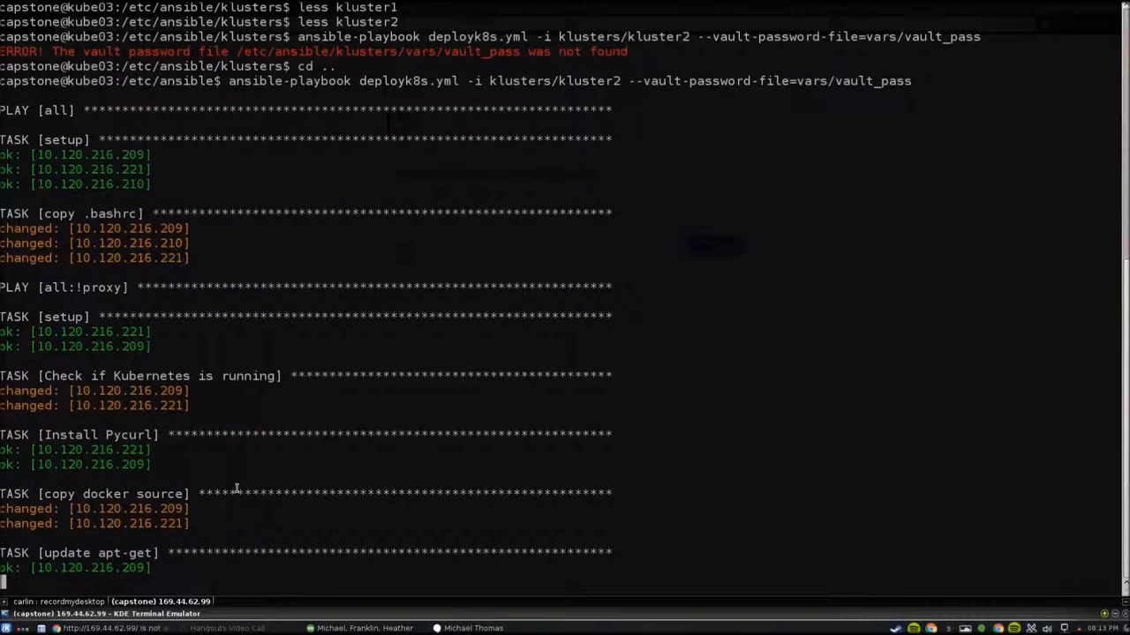
pyautogui.scroll(-3)
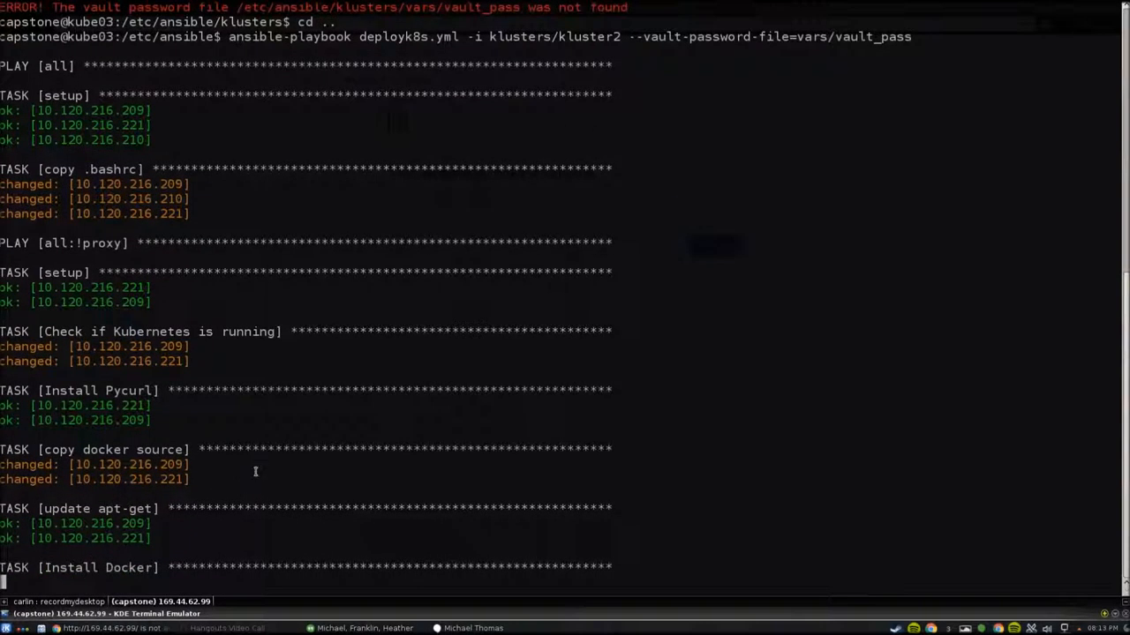
pyautogui.moveTo(298, 446)
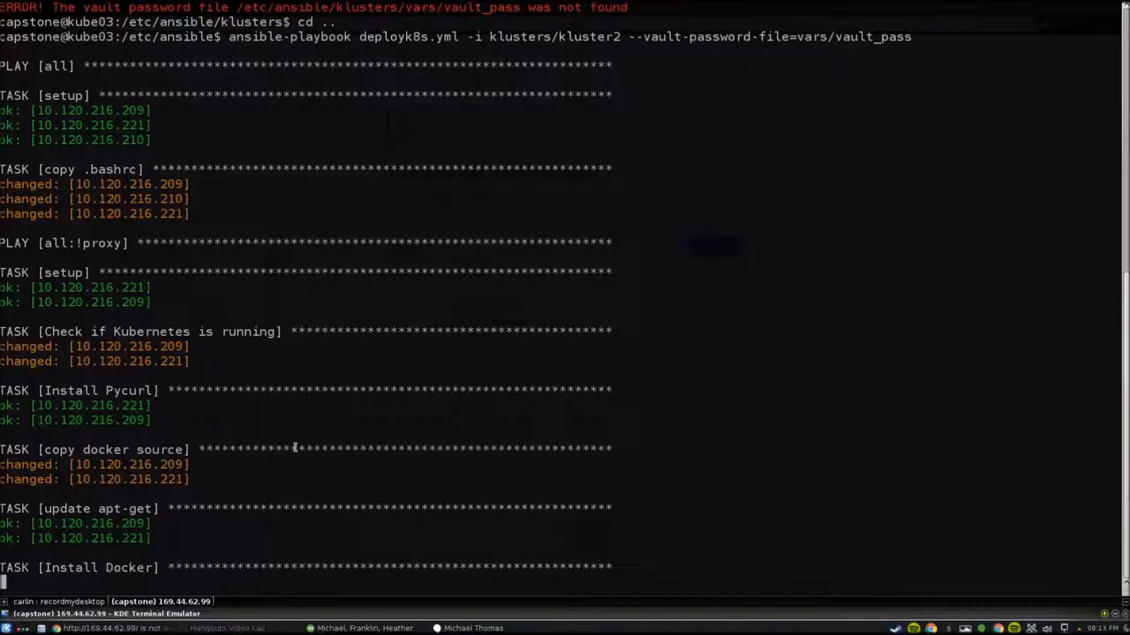
pyautogui.scroll(-3)
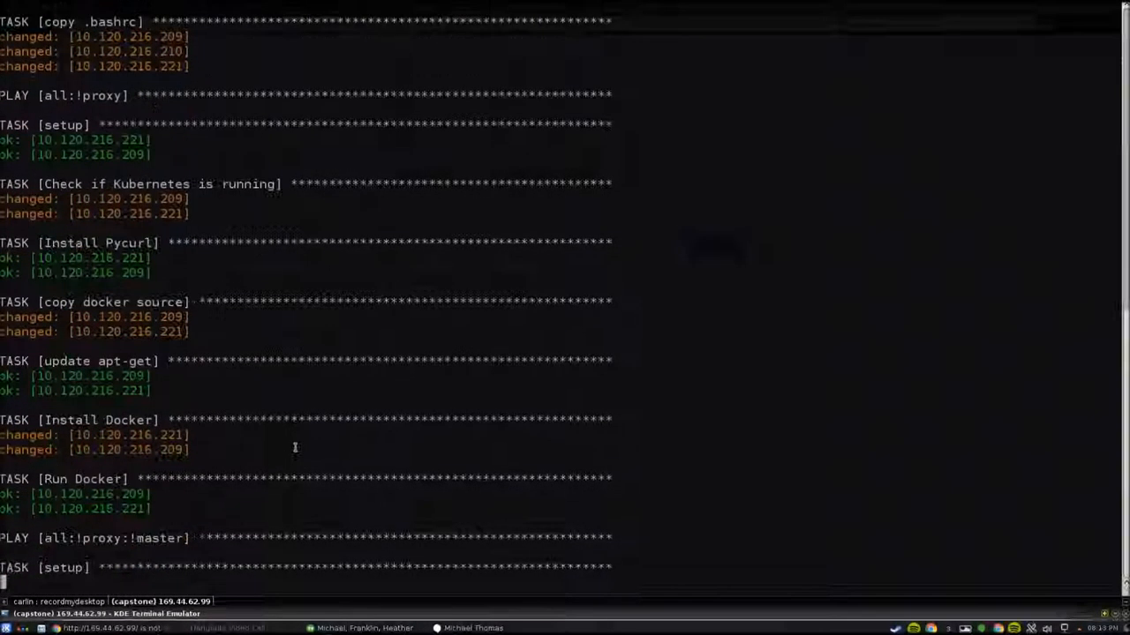
pyautogui.scroll(-3)
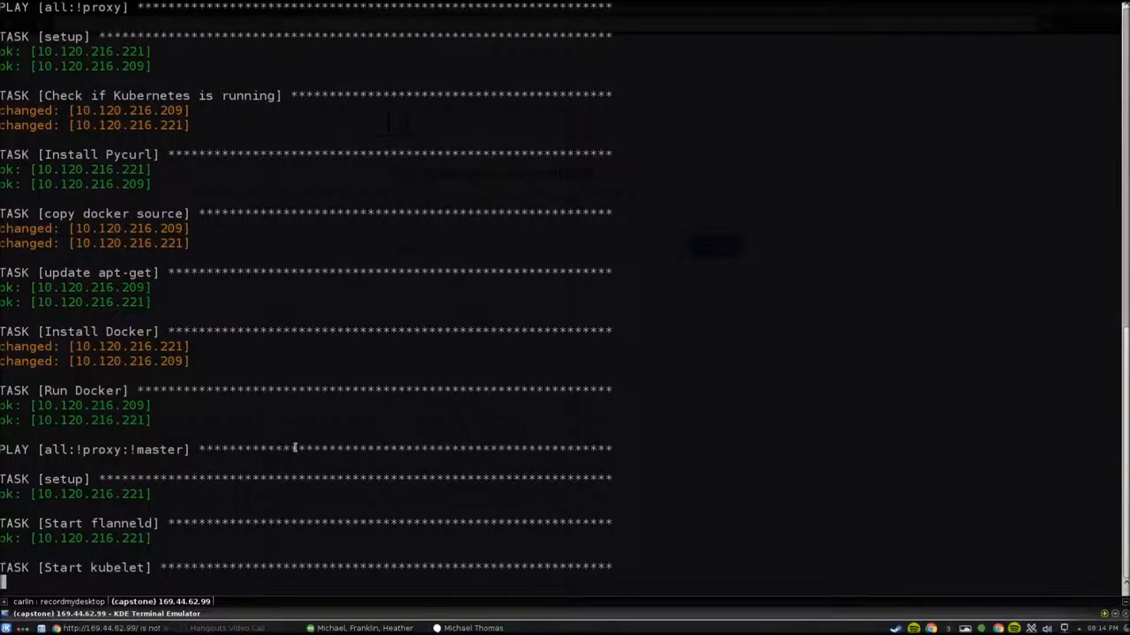
pyautogui.scroll(-3)
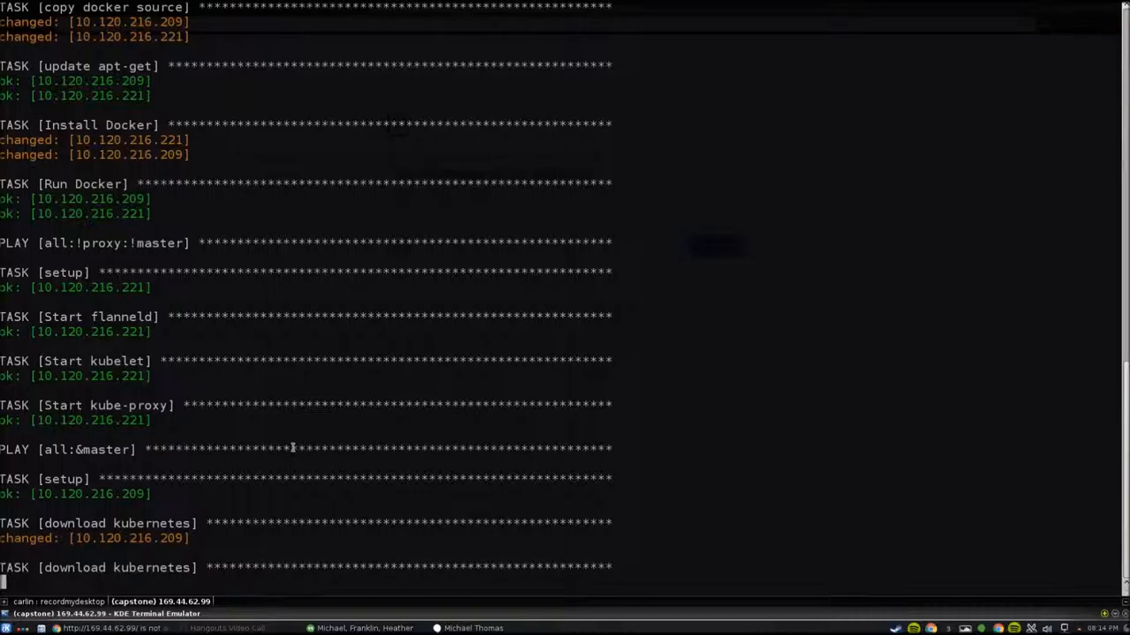
pyautogui.scroll(-3)
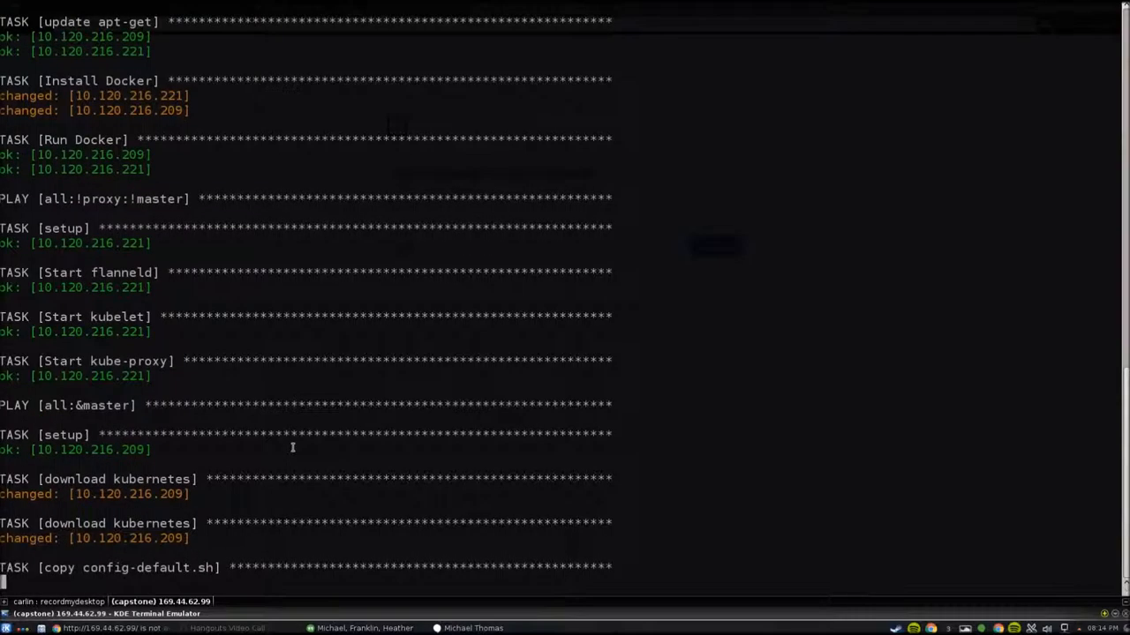
pyautogui.scroll(-3)
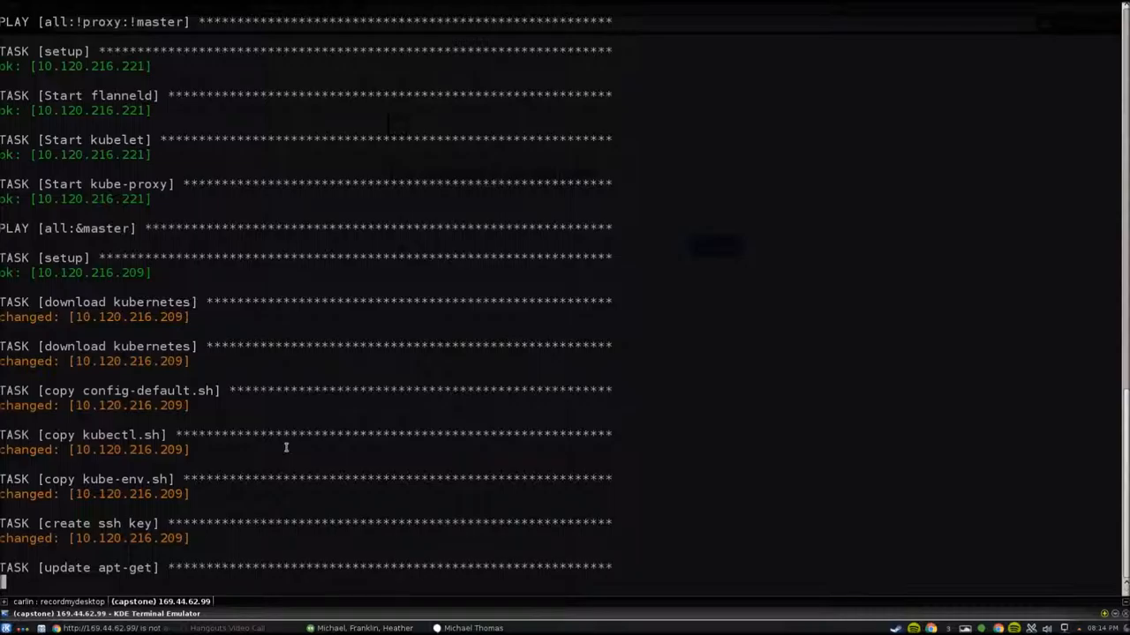
pyautogui.scroll(-3)
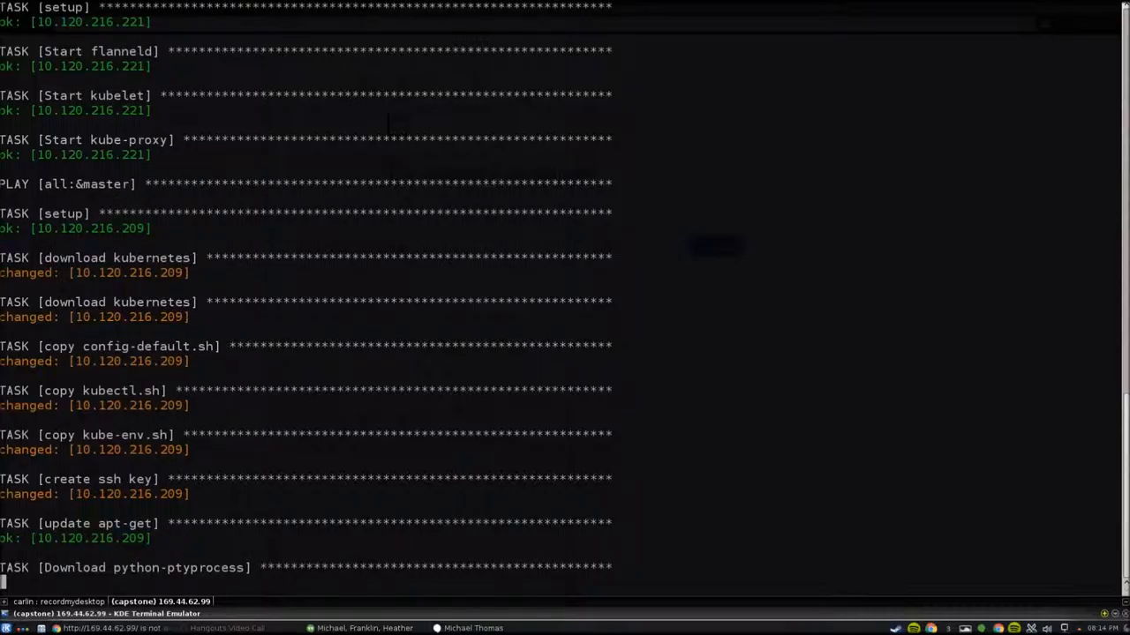
pyautogui.moveTo(284, 447)
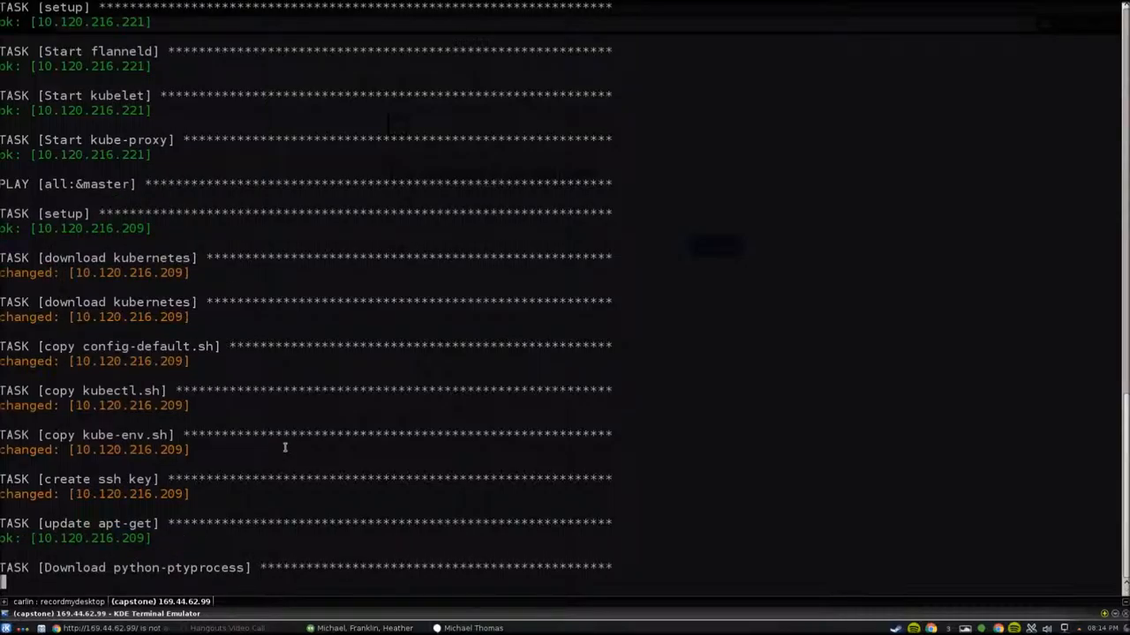
pyautogui.scroll(-3)
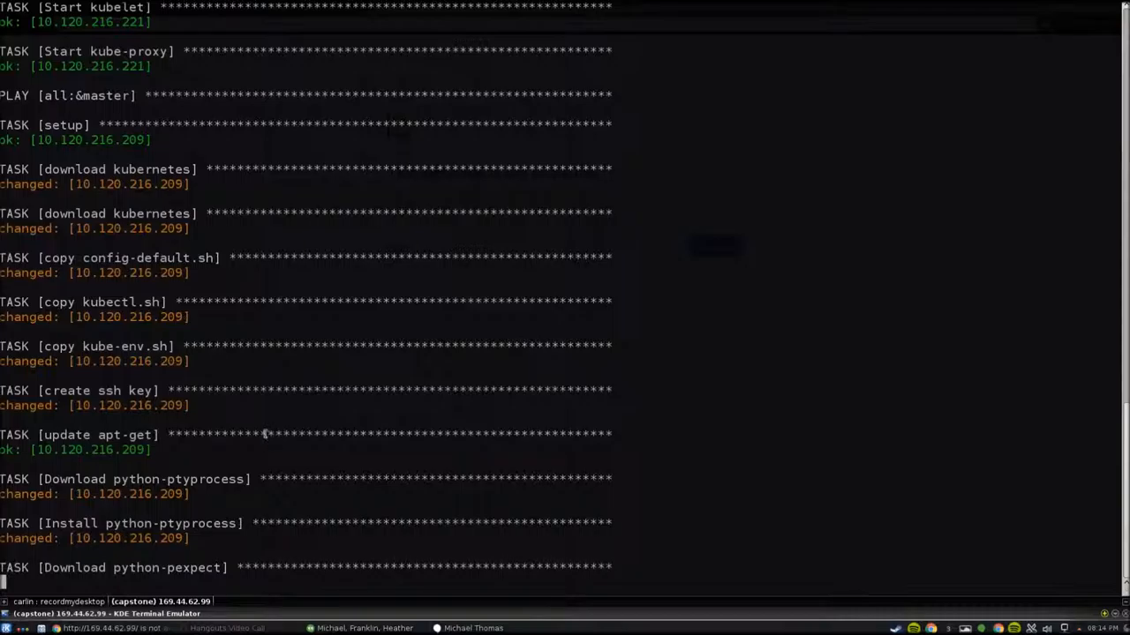
pyautogui.scroll(-3)
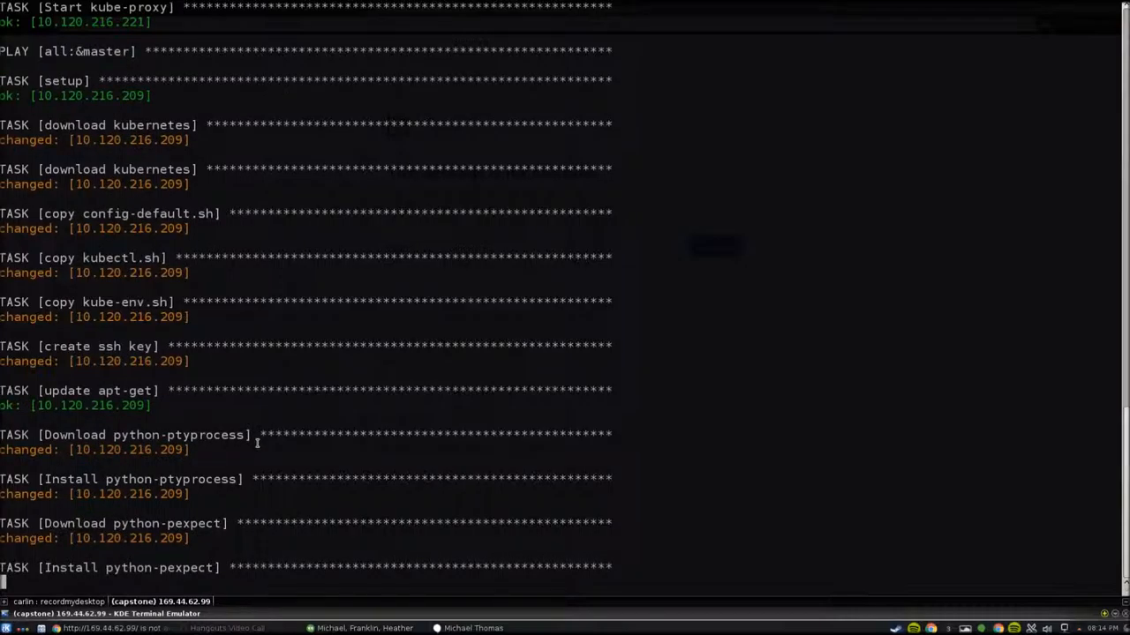
pyautogui.scroll(-3)
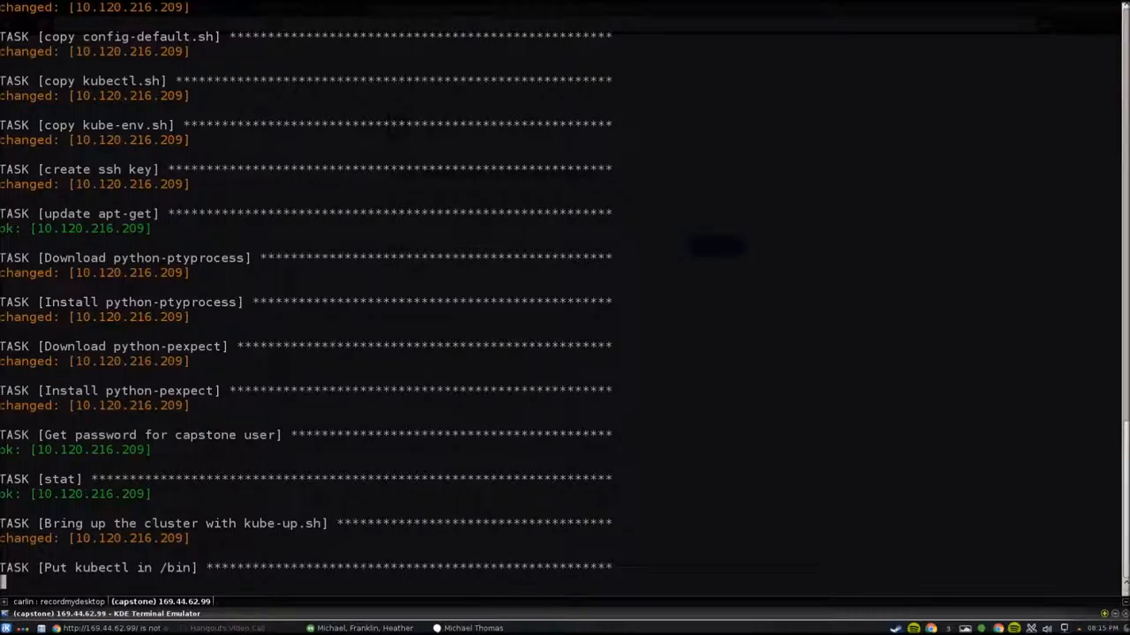
# - Follow the output through kube-up.sh, kubectl copied to /bin, and the HAproxy install
pyautogui.scroll(-3)
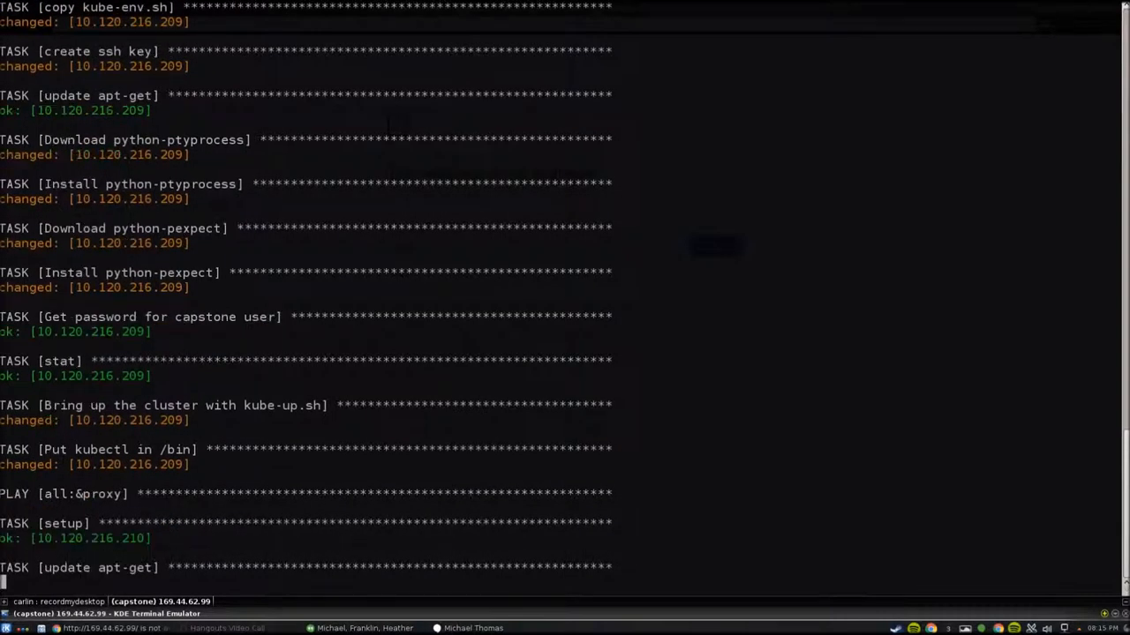
pyautogui.moveTo(245, 455)
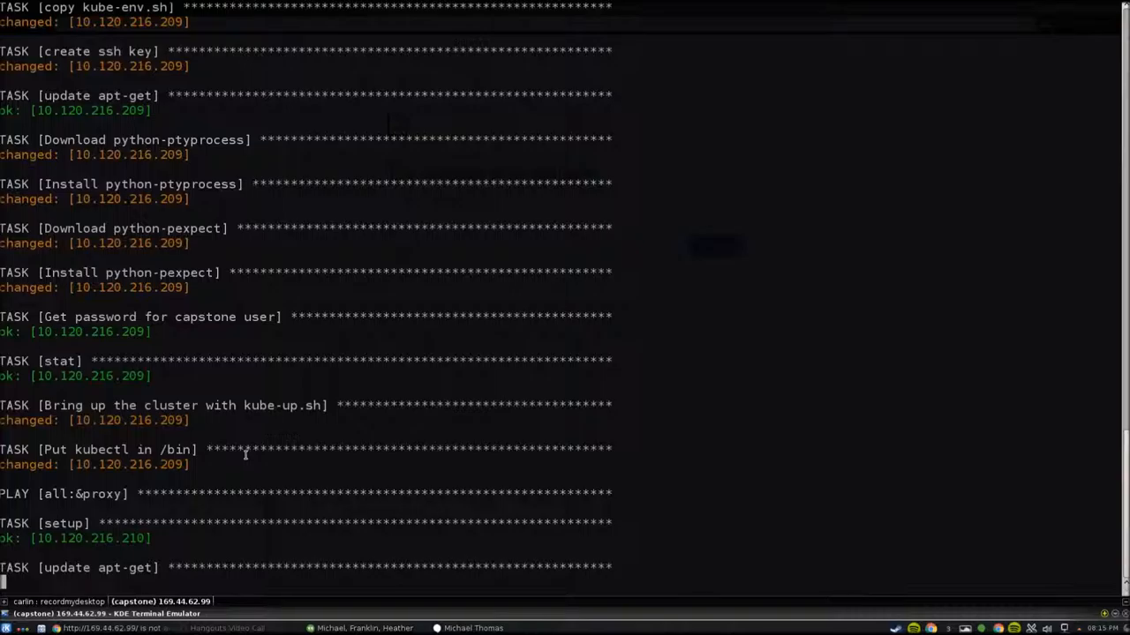
pyautogui.scroll(-3)
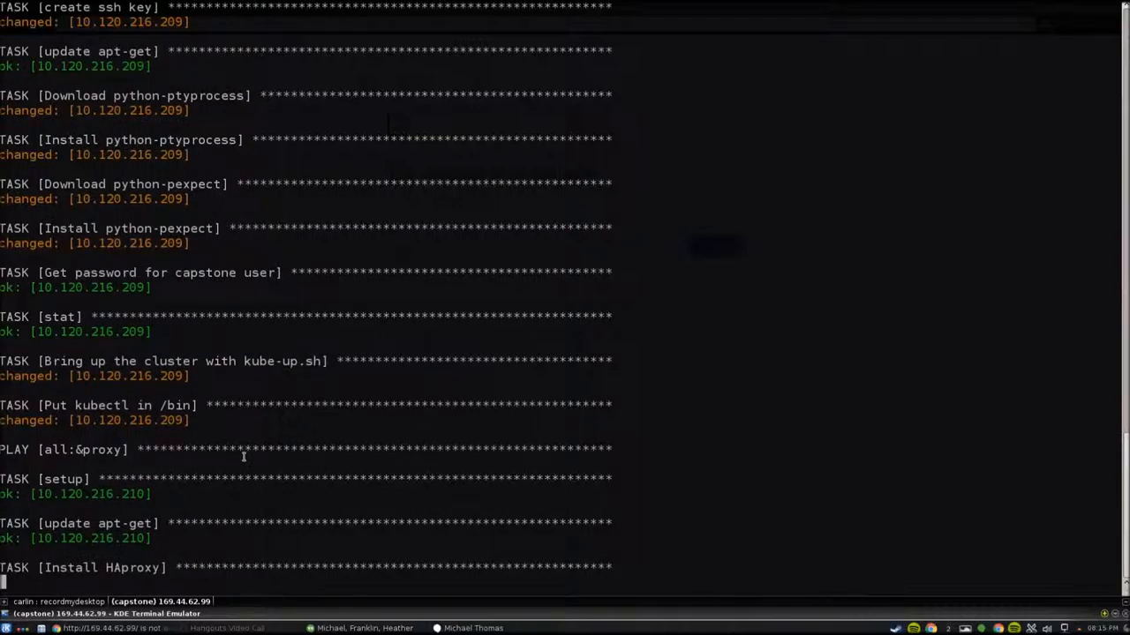
pyautogui.scroll(-3)
pyautogui.write('c')
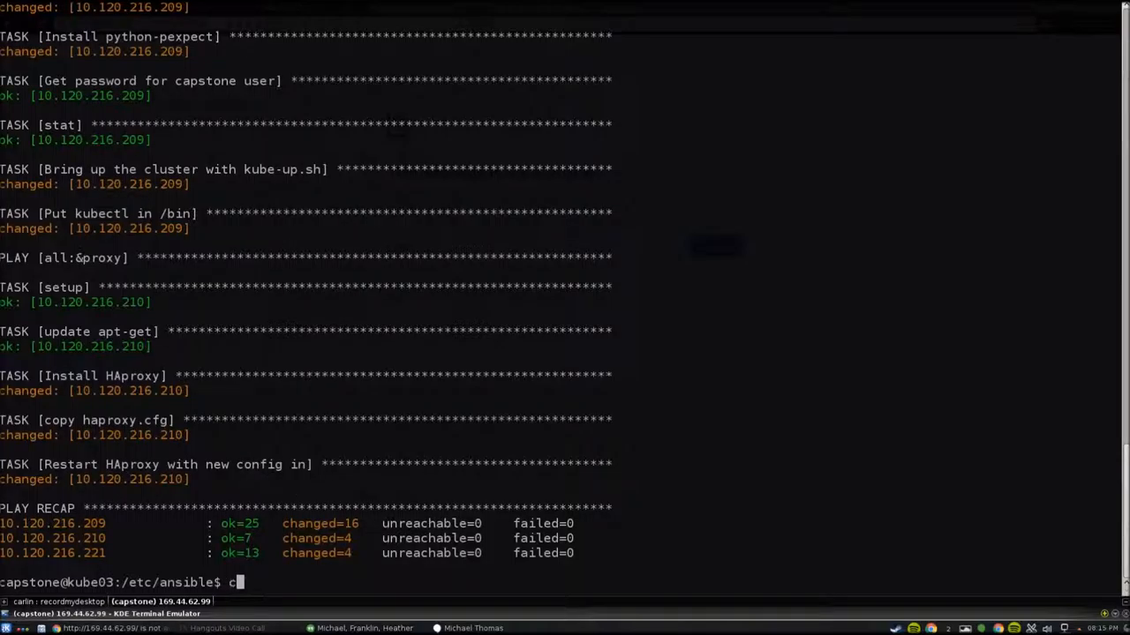
pyautogui.write('d klusters/')
pyautogui.write('cat kluster2')
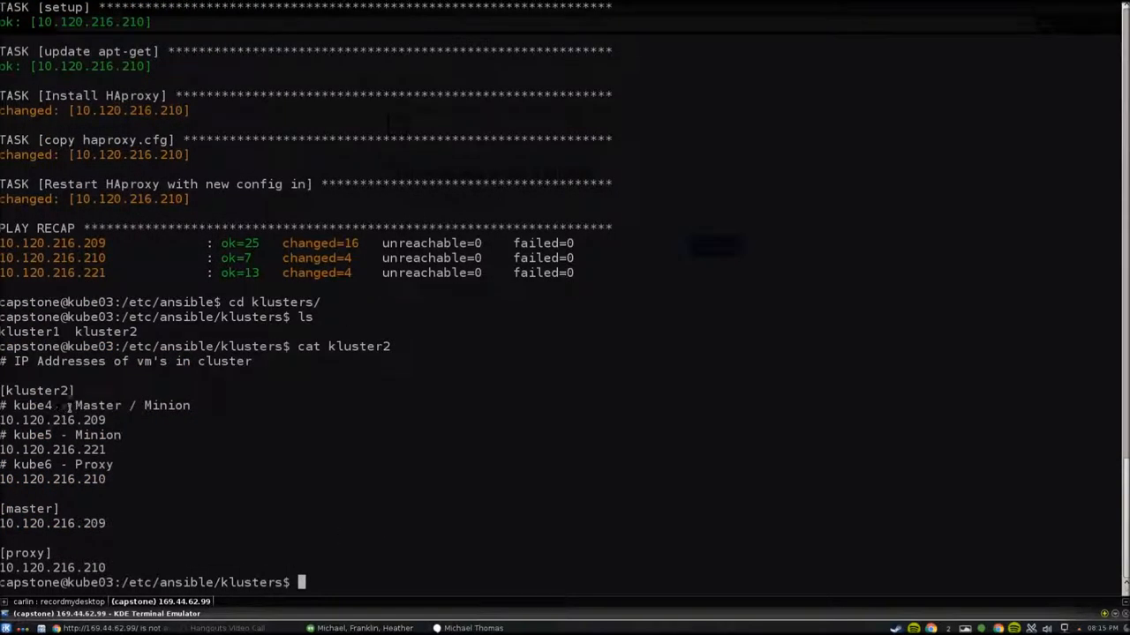
pyautogui.rightClick(53, 420)
pyautogui.write('ssh capstone@10.120.216.209')
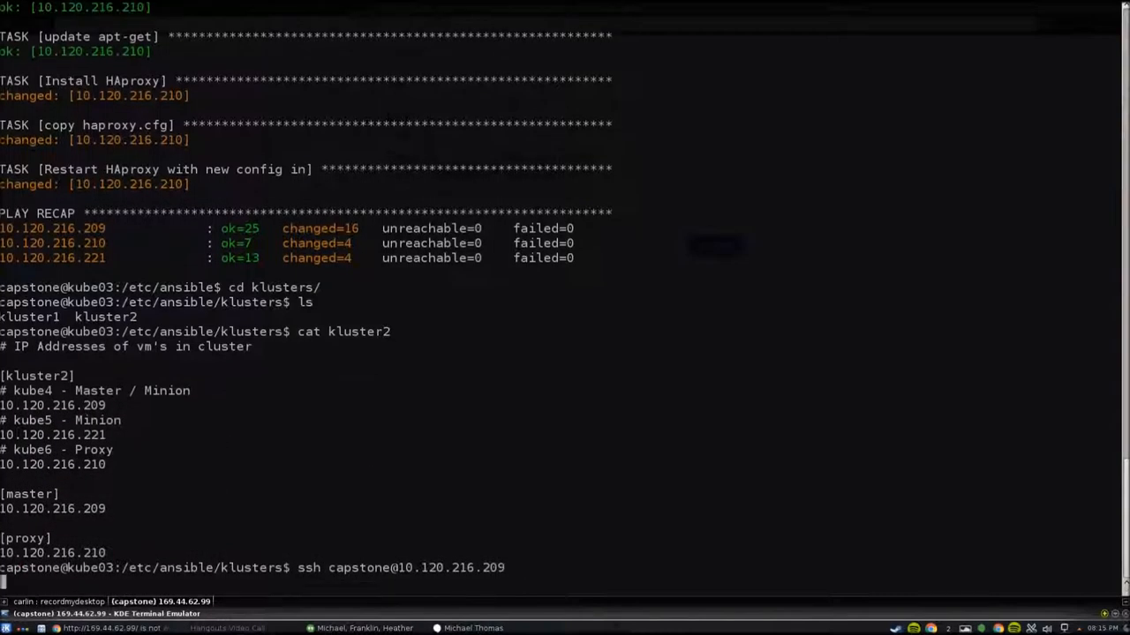
pyautogui.write('s')
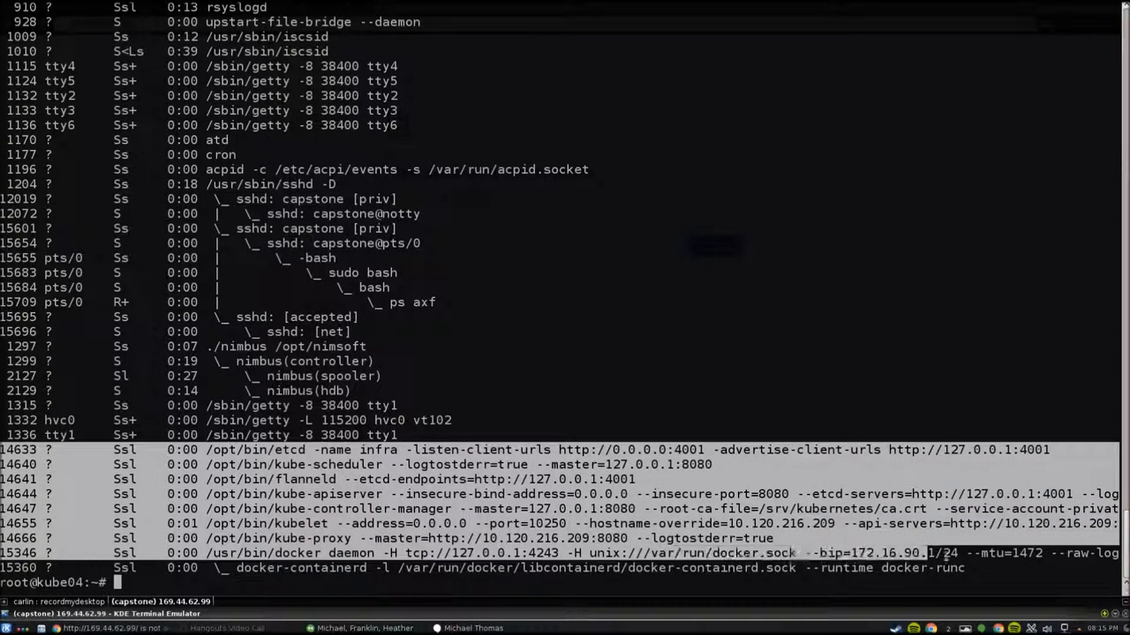
# - Set /usr/bin/kubectl to mode 755, then run kubectl get nodes and get pods
pyautogui.write('kubectl get nodes')
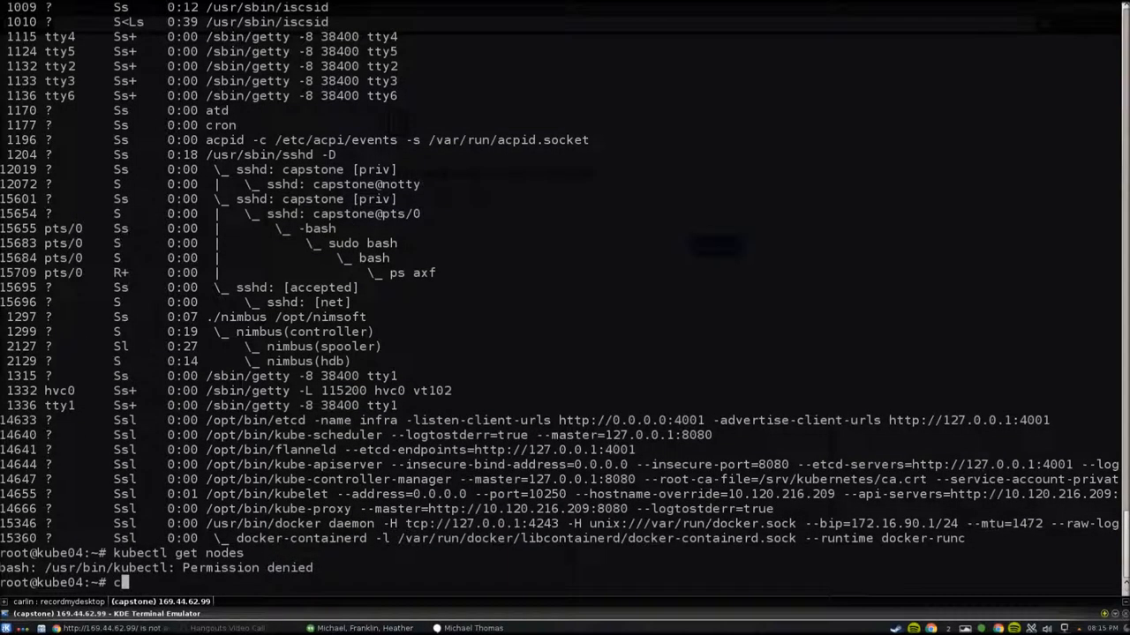
pyautogui.write('d /usr/bin')
pyautogui.write('ls -l')
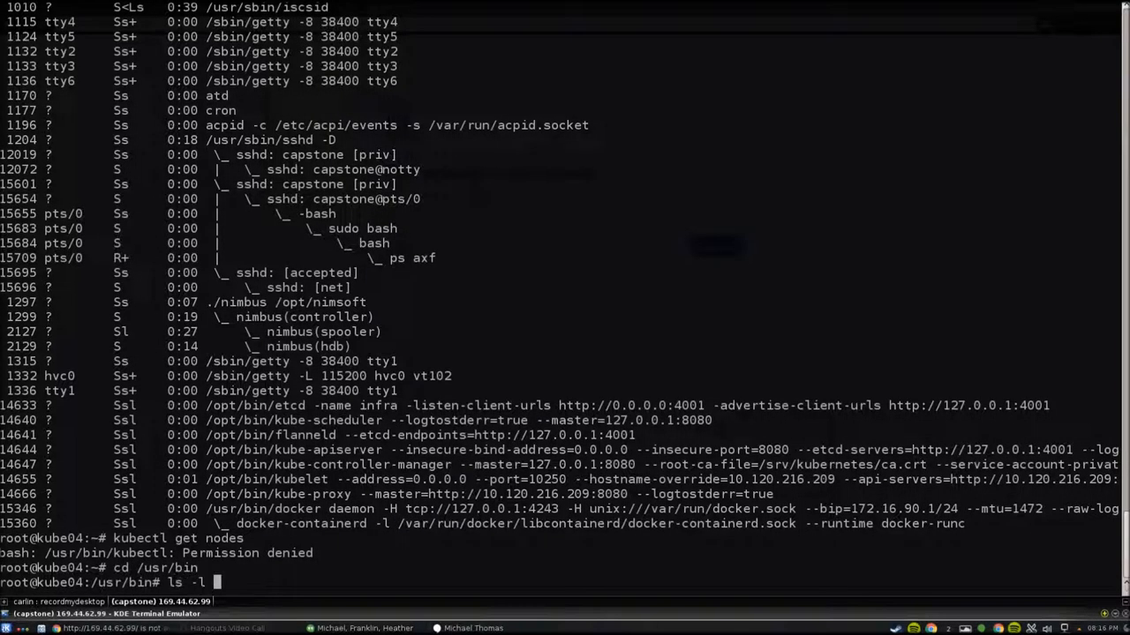
pyautogui.press('Return')
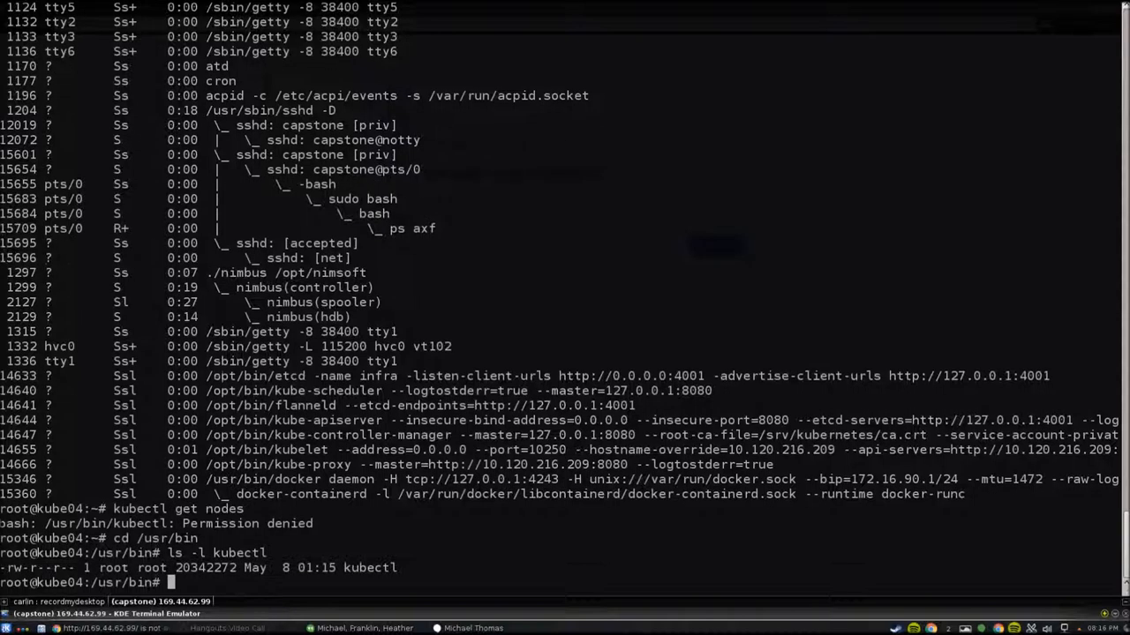
pyautogui.write('chmod')
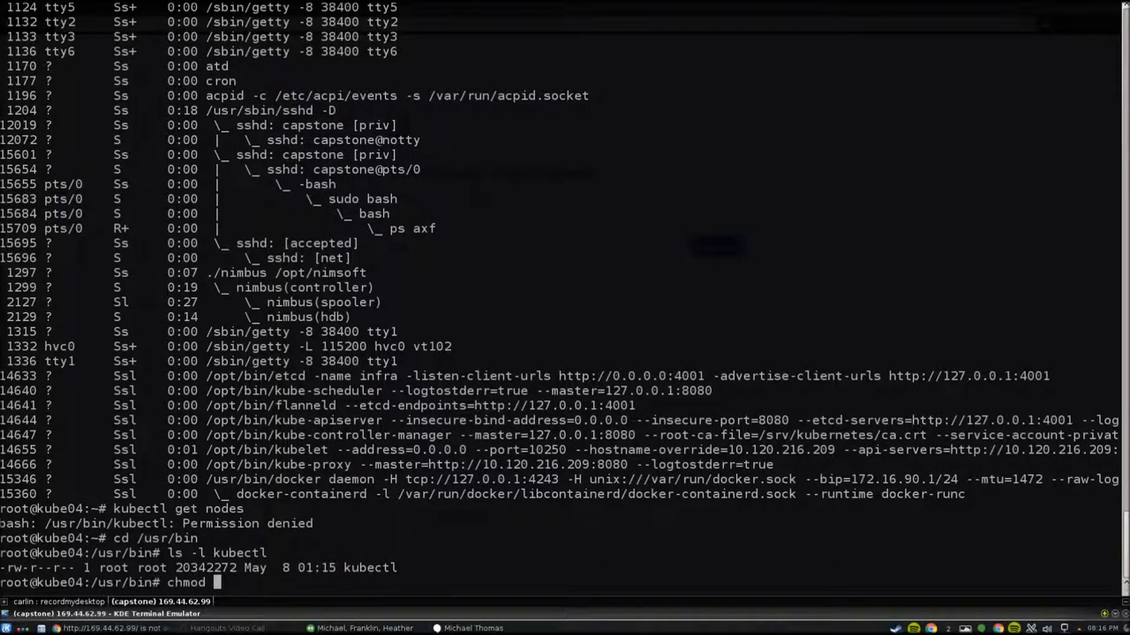
pyautogui.write('65')
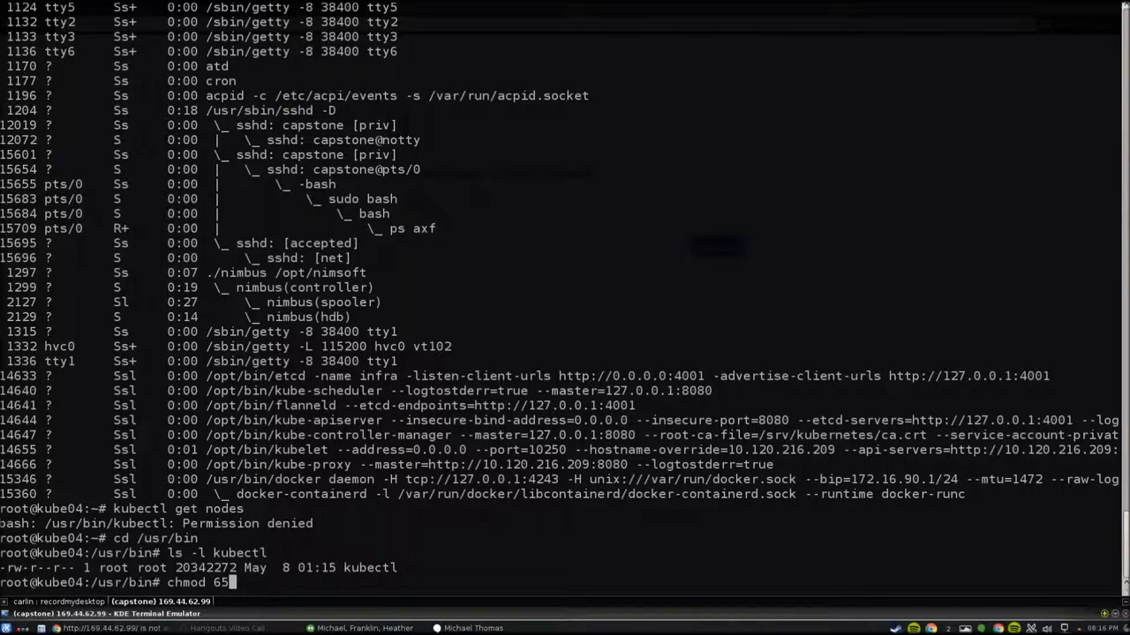
pyautogui.write('55 kubect')
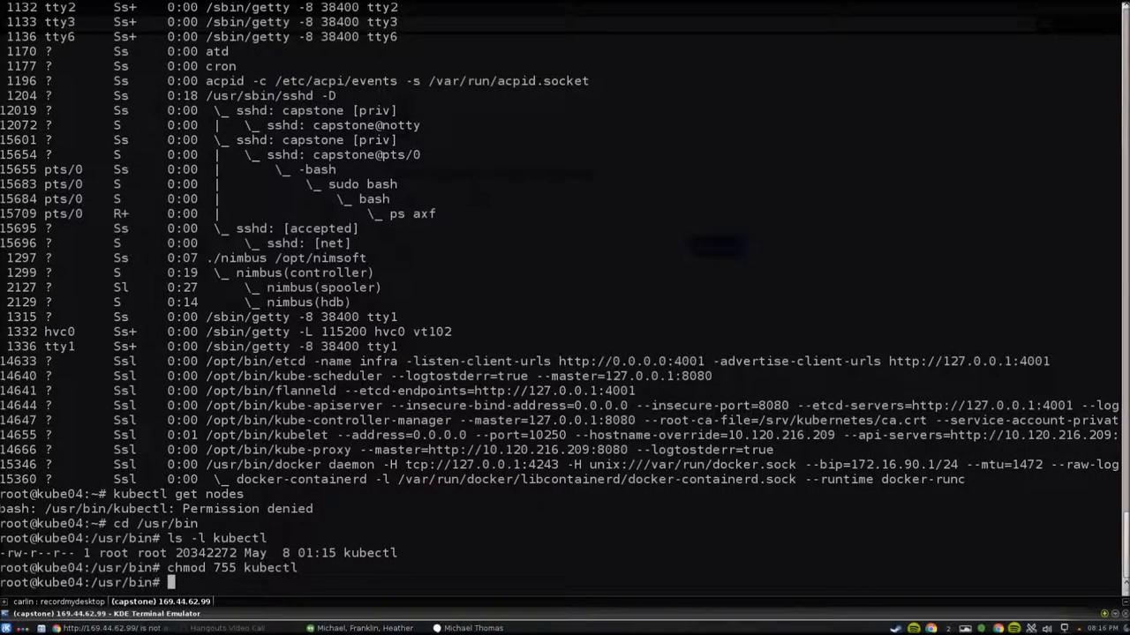
pyautogui.write('ls -l kubectl')
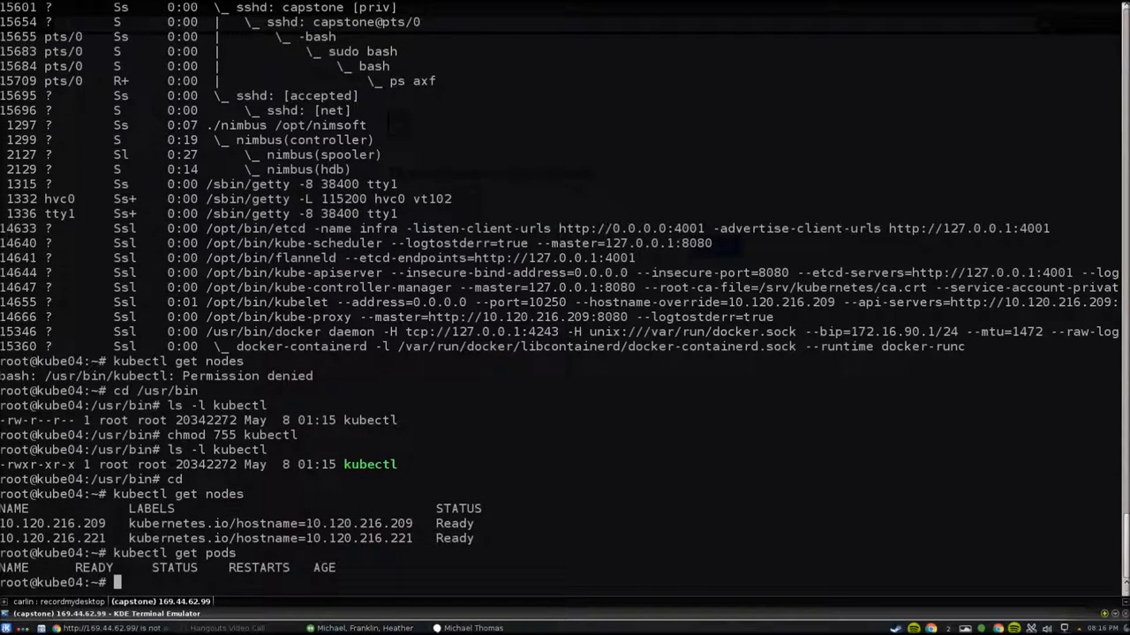
# - Run kubectl get rc and kubectl get services on kube04
pyautogui.write('kubectl get rc')
pyautogui.write('kubectl get services')
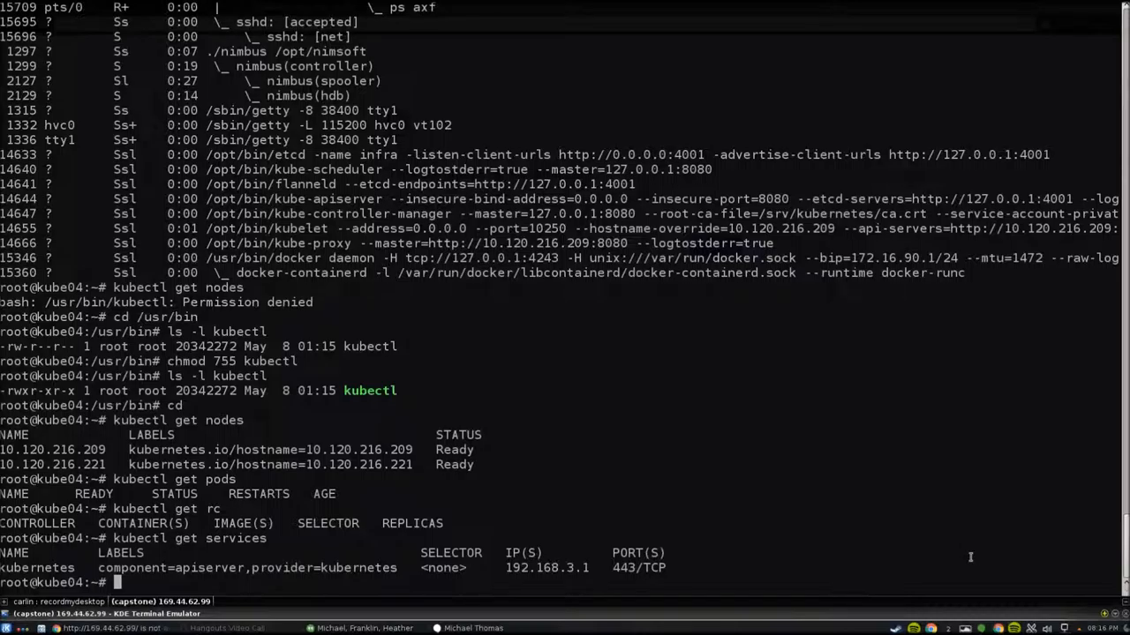
pyautogui.doubleClick(207, 568)
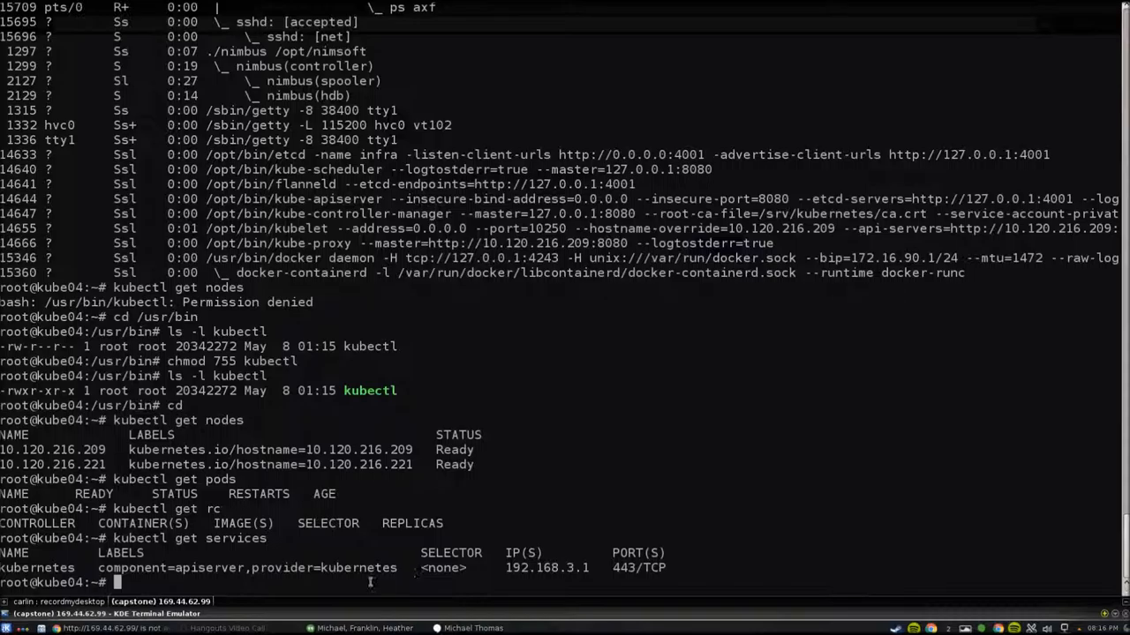
# - Curl localhost:8080, localhost:8080/api and localhost:8080/api/v1 on the master
pyautogui.write('curl')
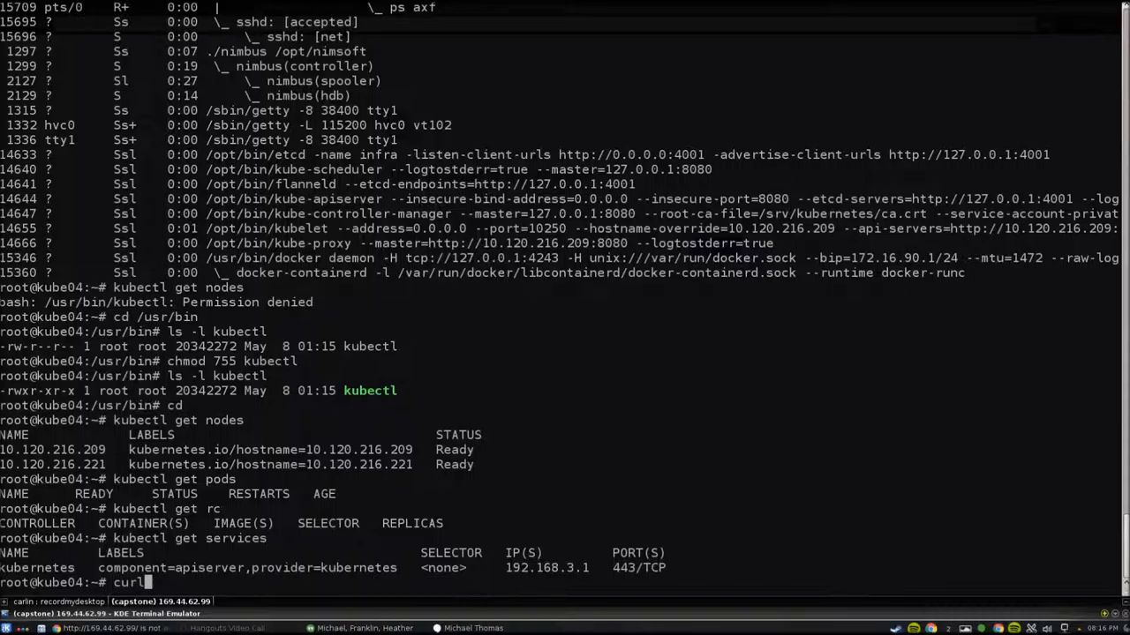
pyautogui.write('localhost:8080')
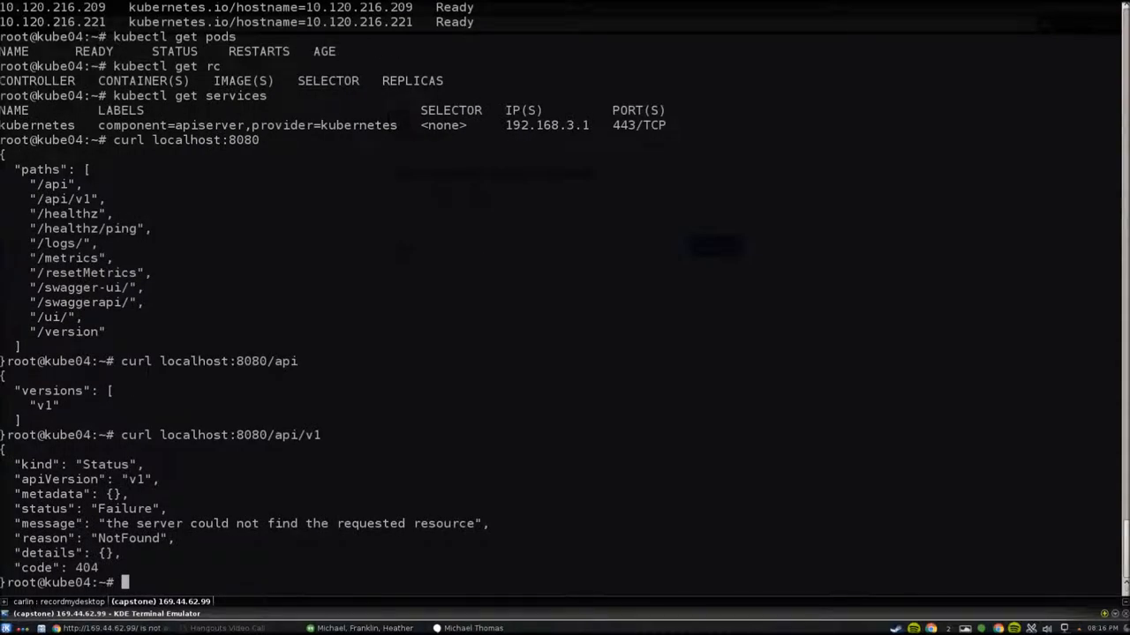
pyautogui.write('e')
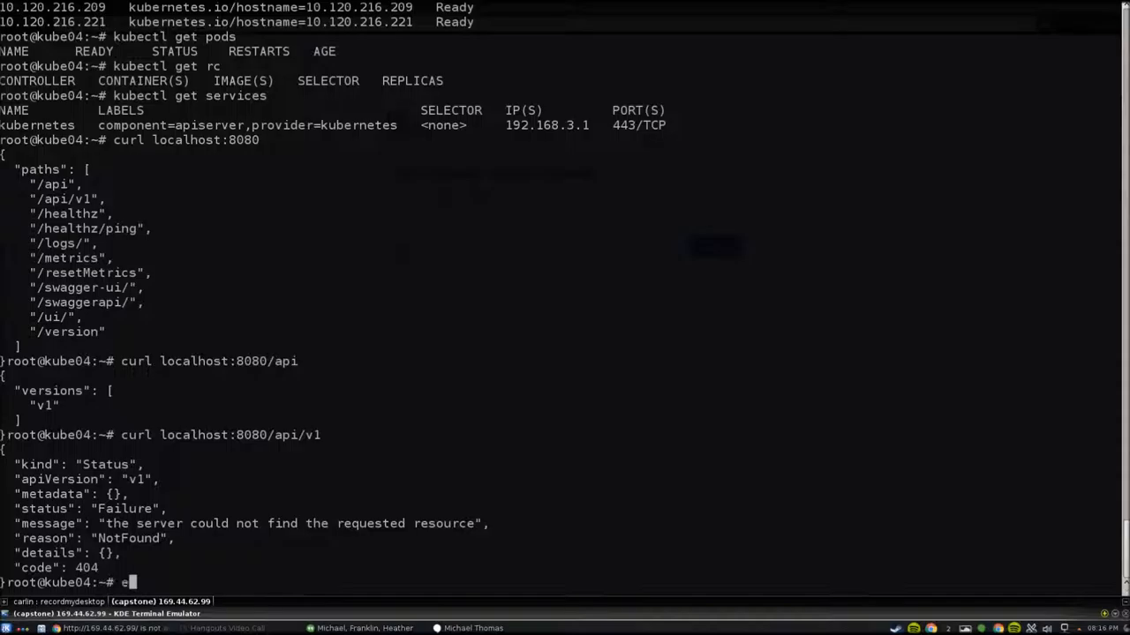
# - Move to a root shell on kube06, view /etc/haproxy/haproxy.cfg and run ifconfig
pyautogui.write('xit')
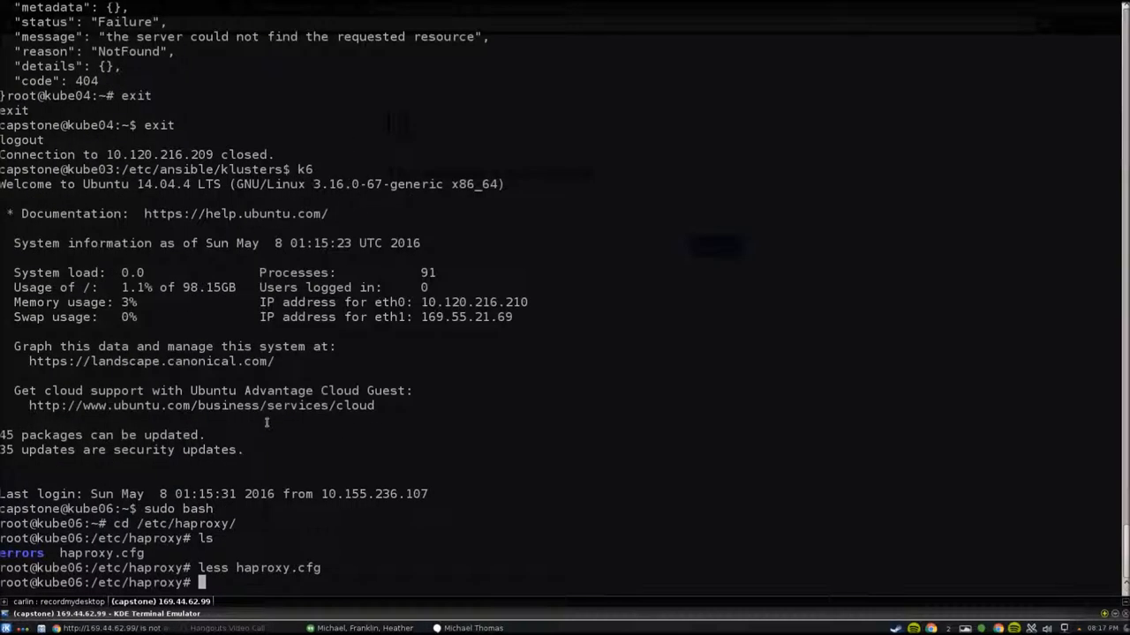
pyautogui.write('ifconfig')
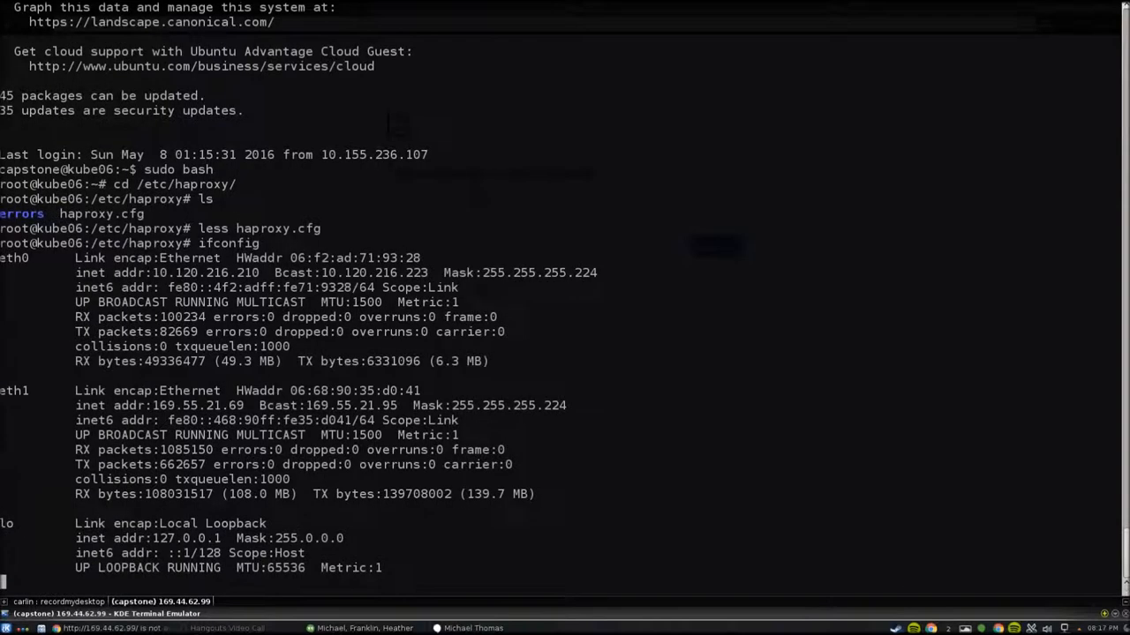